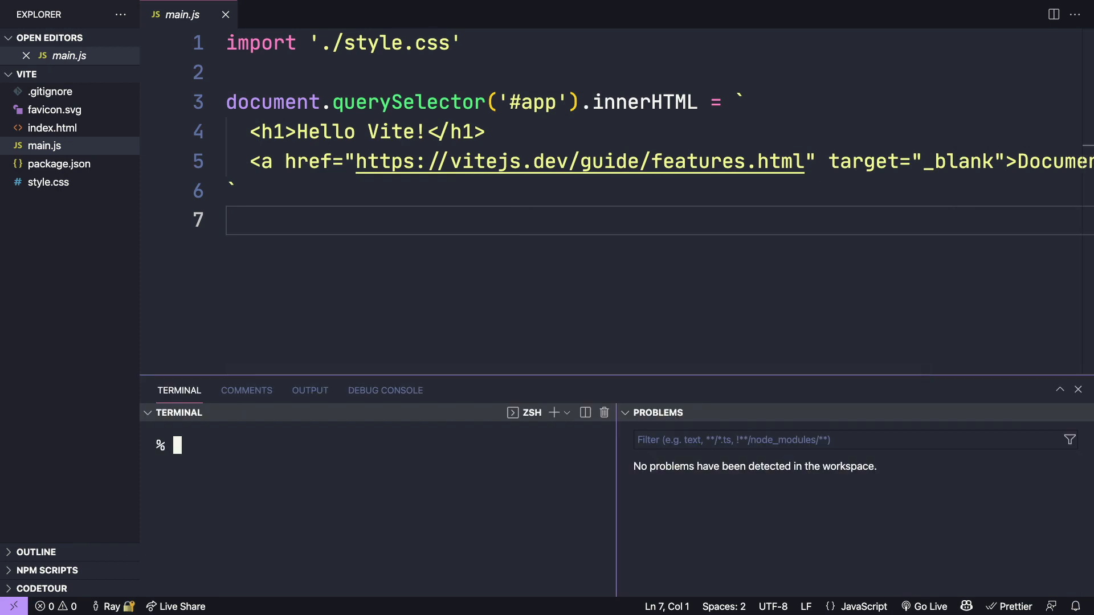
Install the project dependencies with npm install, clear the terminal, and start npm run dev
type("npm install -D alpinejs")
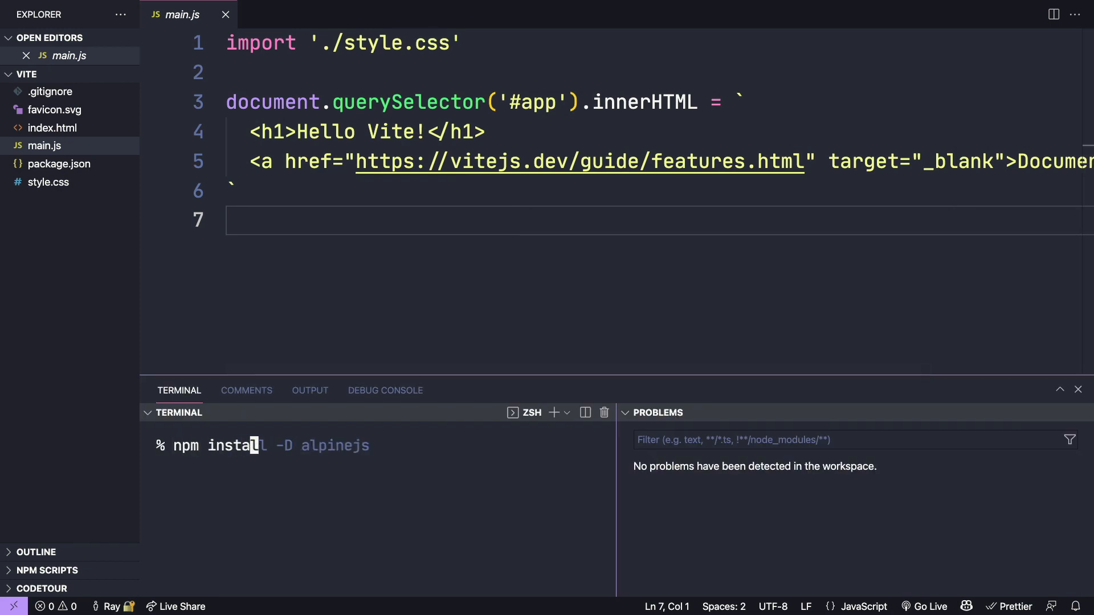
key("Return")
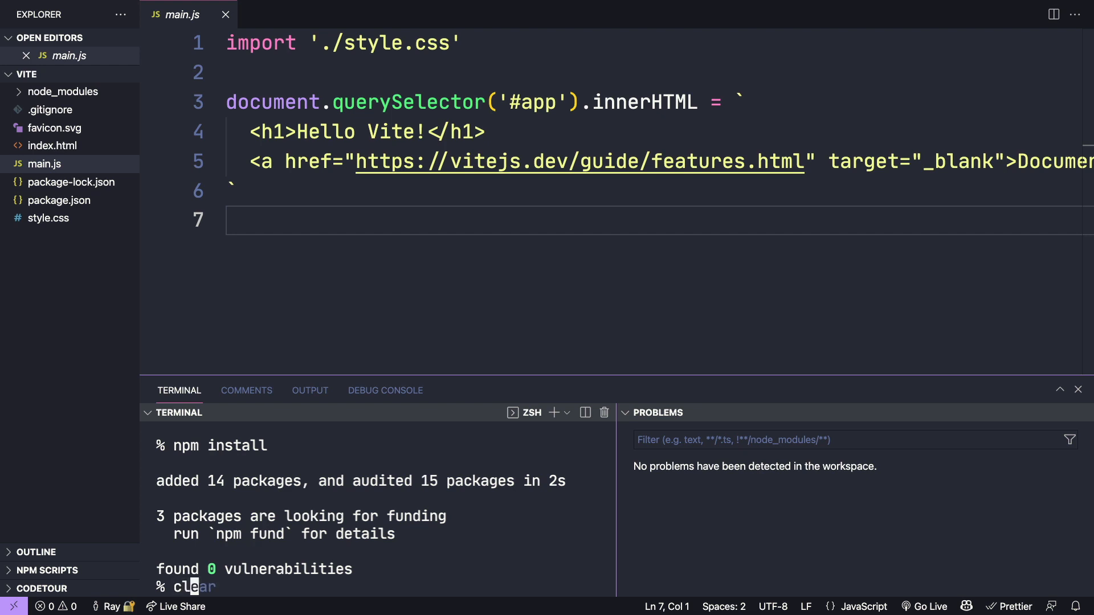
key("Return")
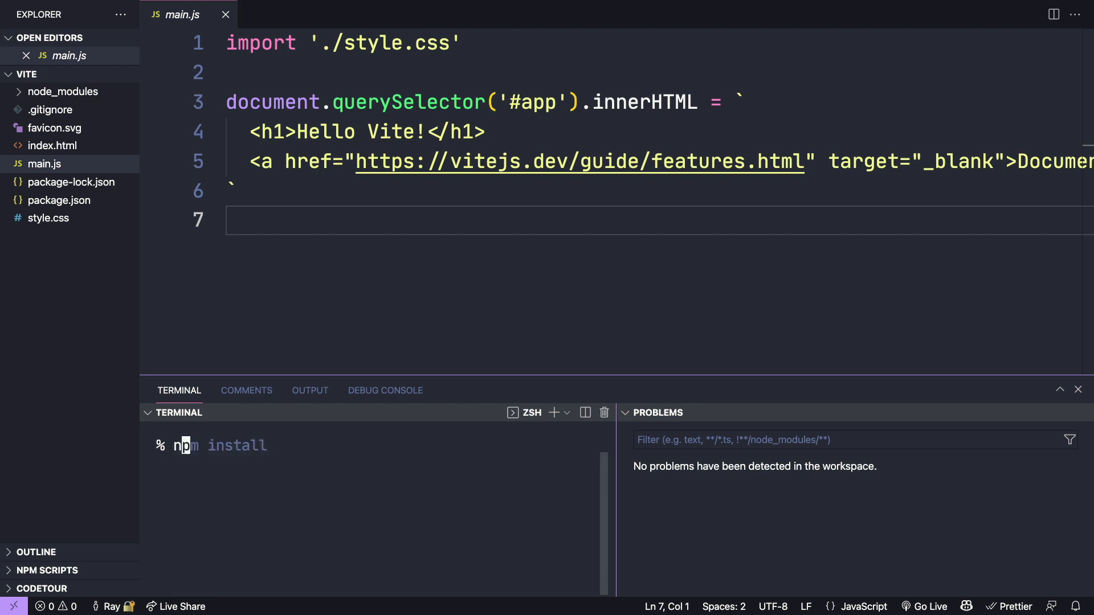
type("npm run dev")
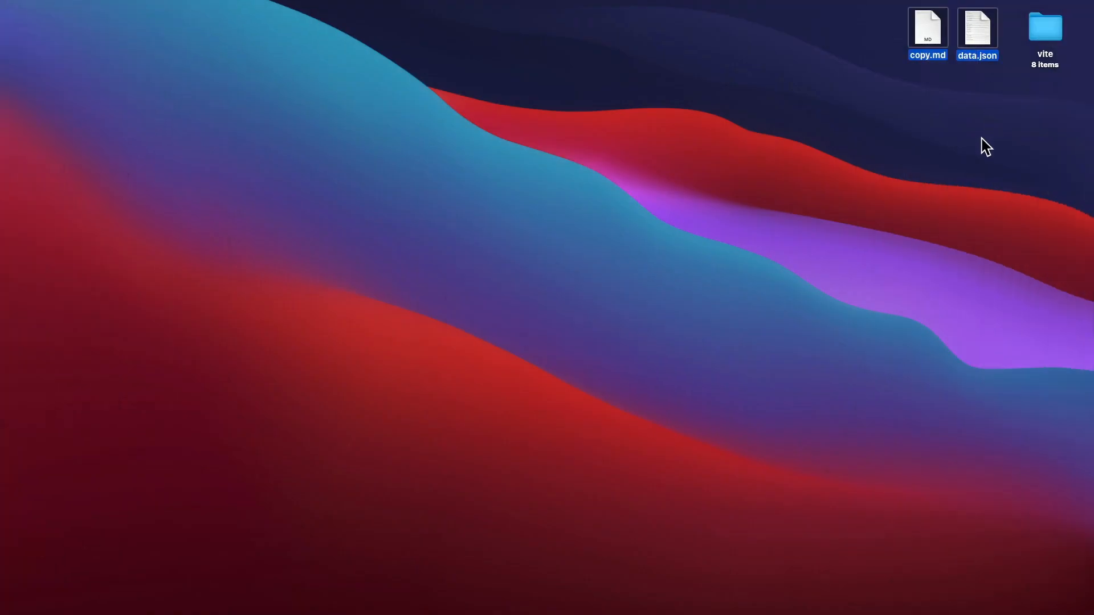
mouse_move(987, 32)
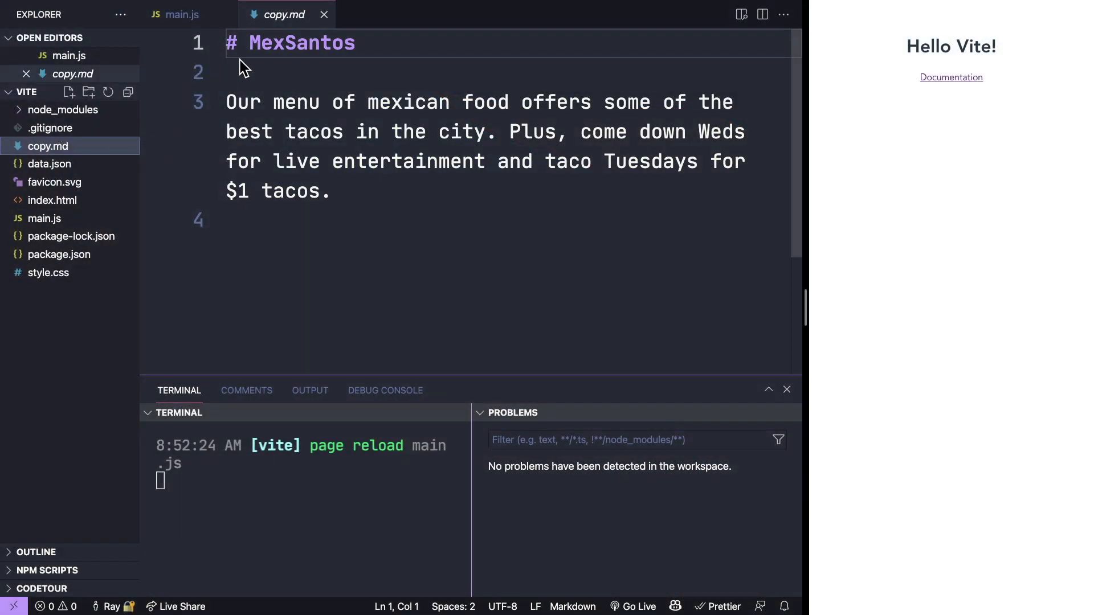
mouse_move(184, 98)
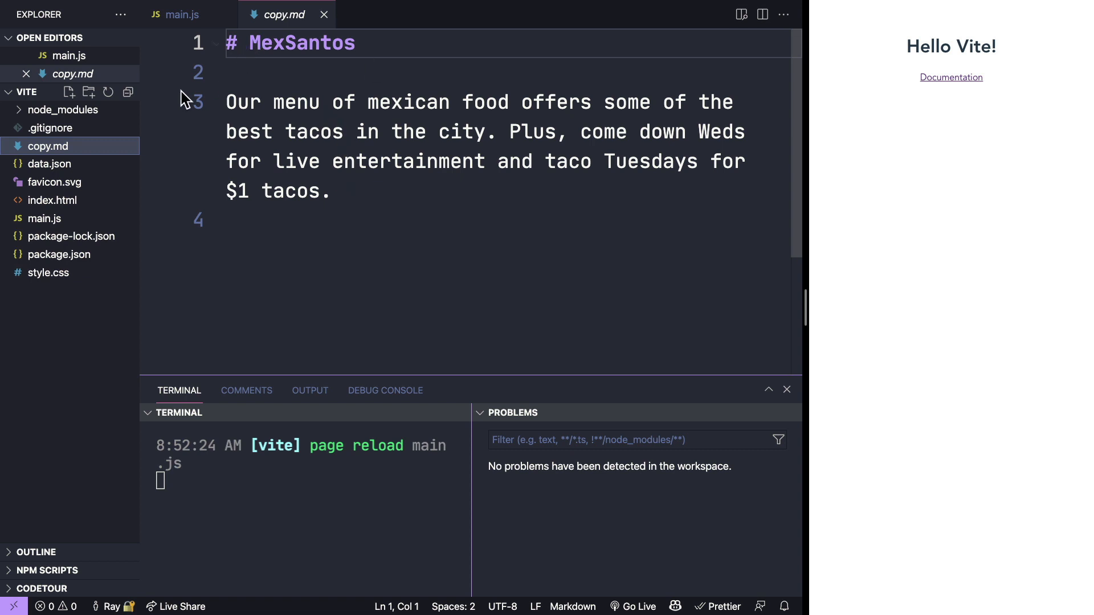
View data.json's menu entries in the editor
left_click(48, 164)
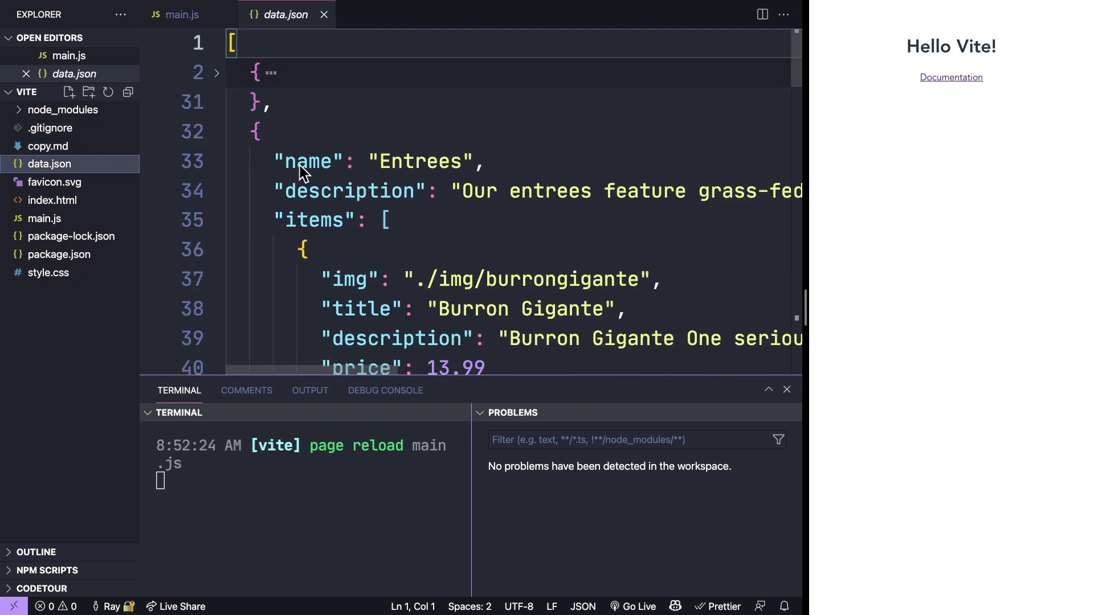
scroll("down", 3)
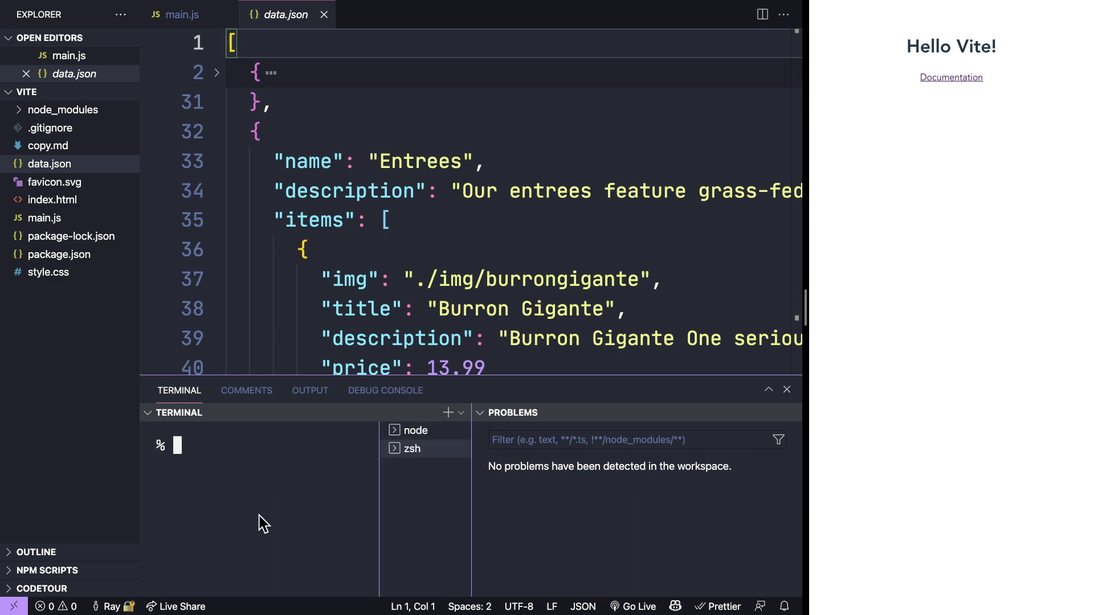
Enter npm install markdown-it --save in the new terminal without running it yet
type("npm run dev")
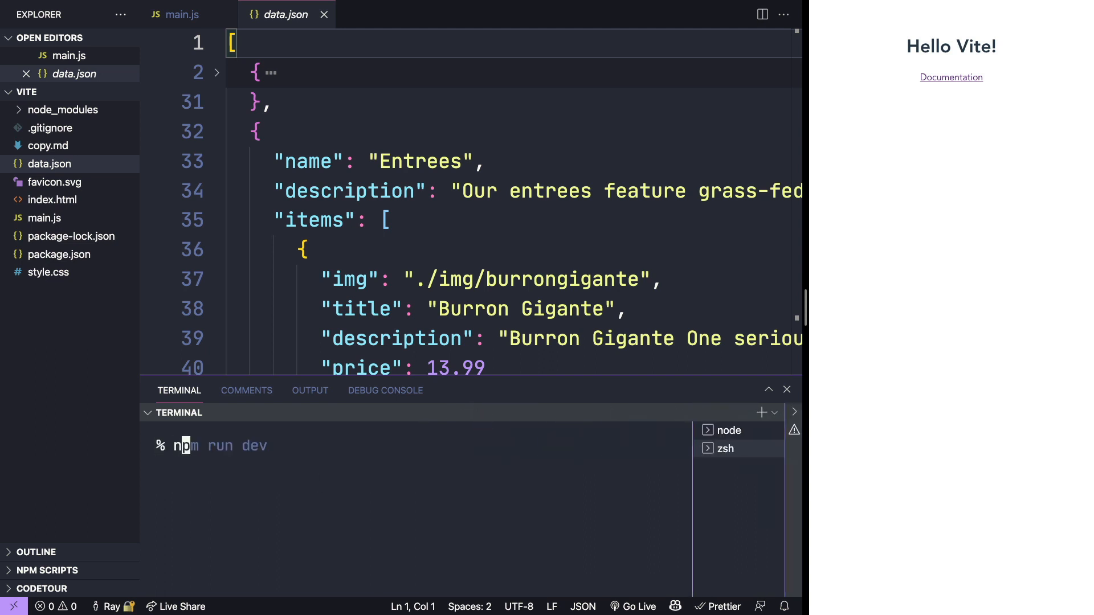
type("npm install markdown-it --save")
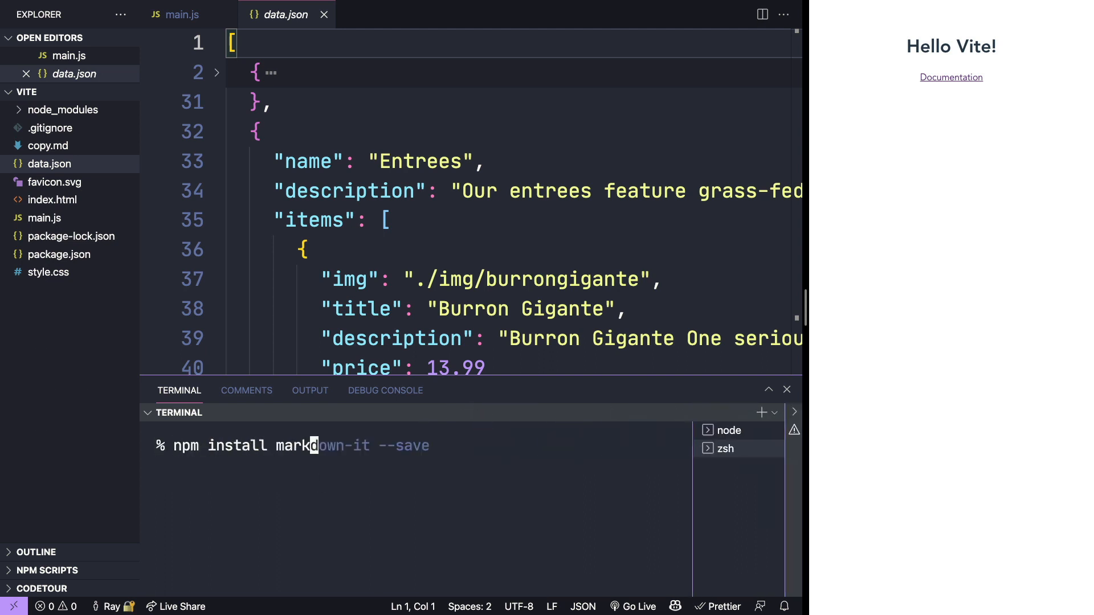